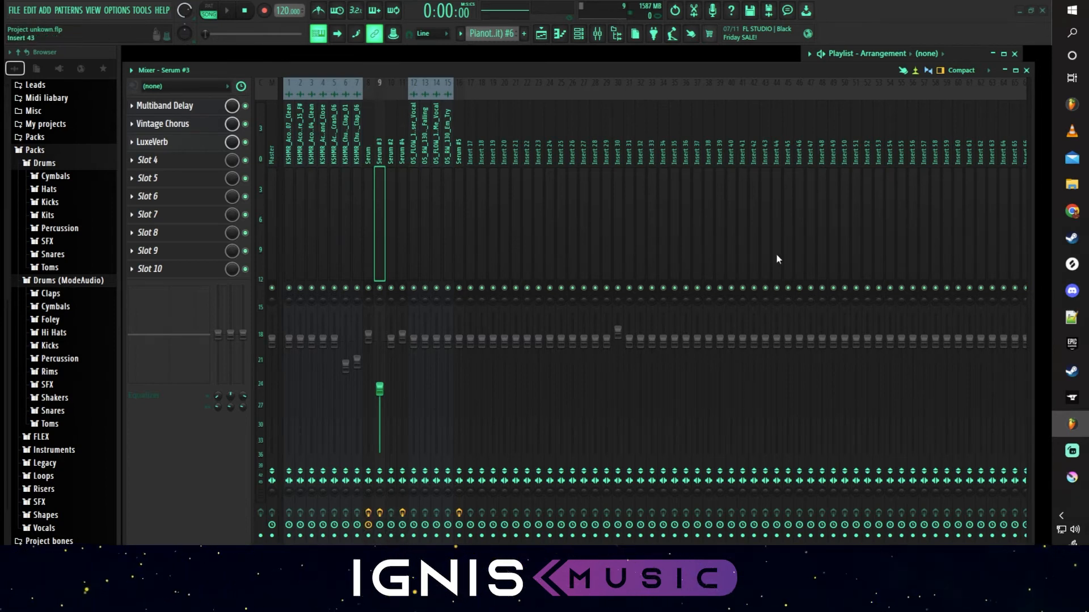
- Show the mixer layout choices (Compact, Wide, Extra large) from the mixer's layout selector
click(965, 71)
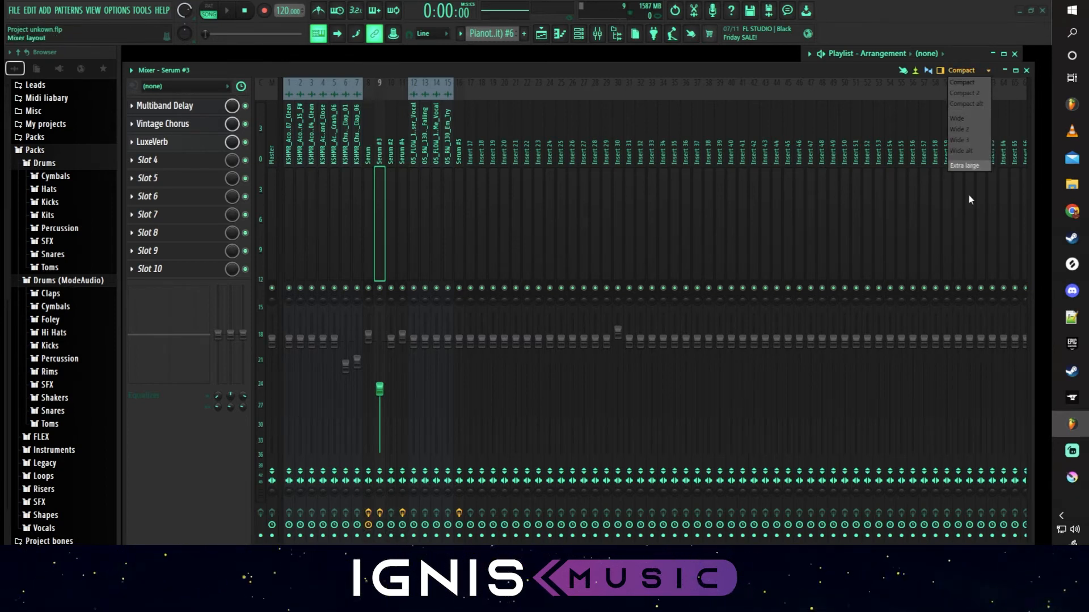